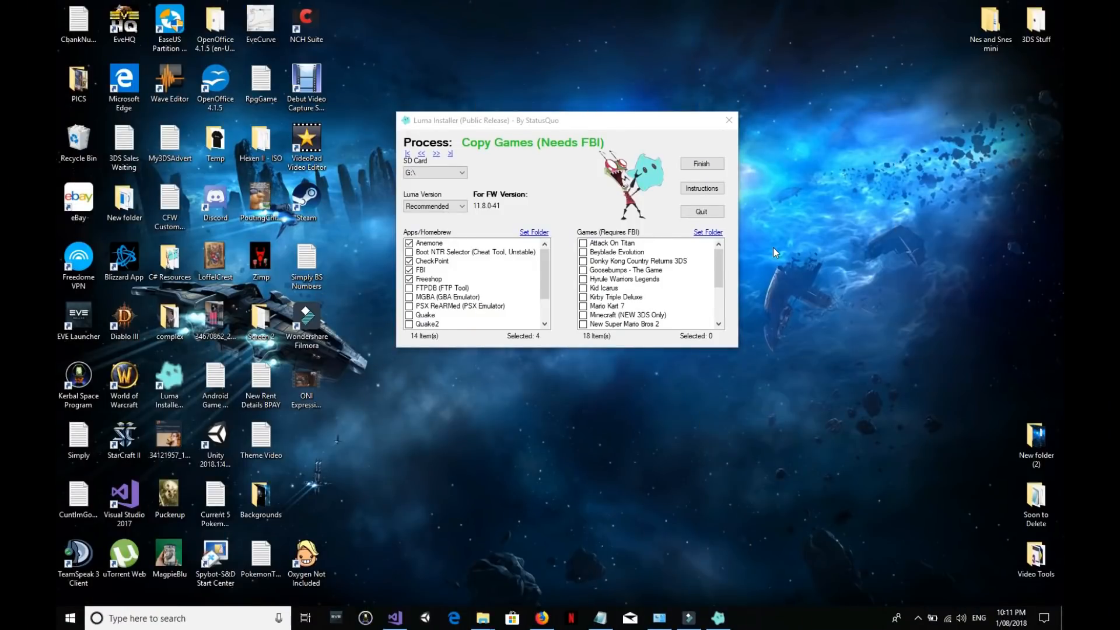
mouse_move(757, 249)
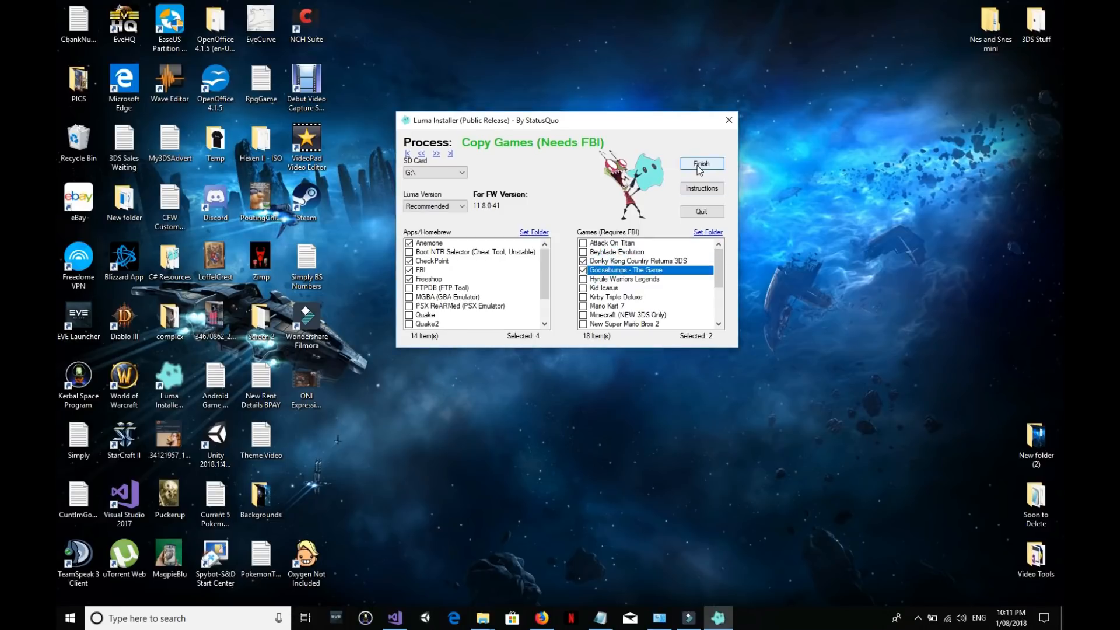
mouse_move(553, 257)
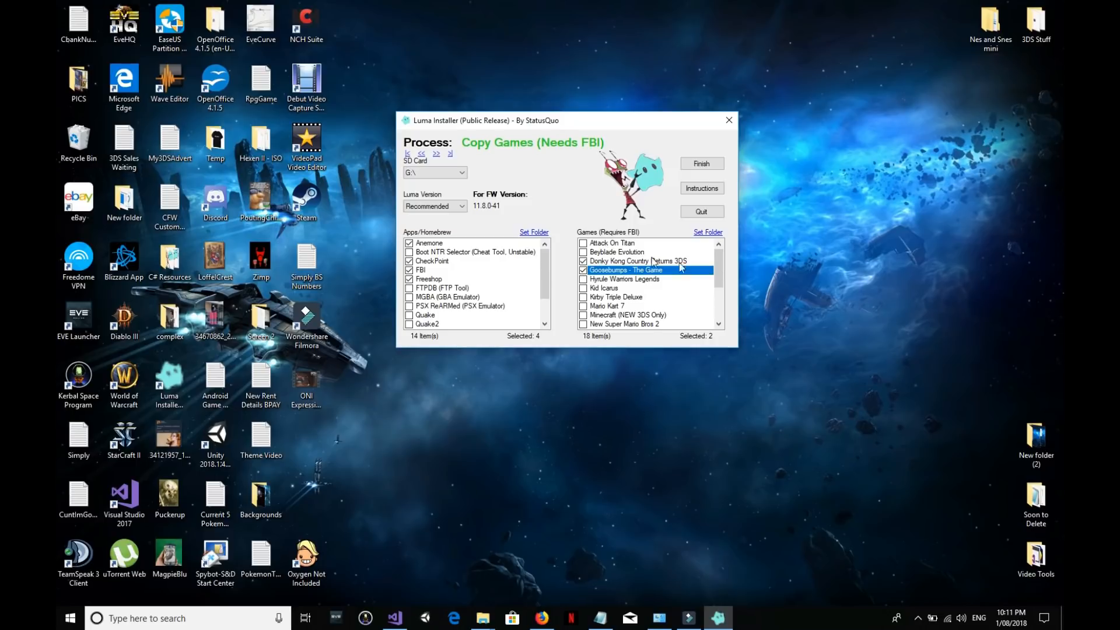
Step: Tick Donkey Kong Country Returns 3DS and Goosebumps, then dismiss the empty Set Folder chooser
scroll("down", 3)
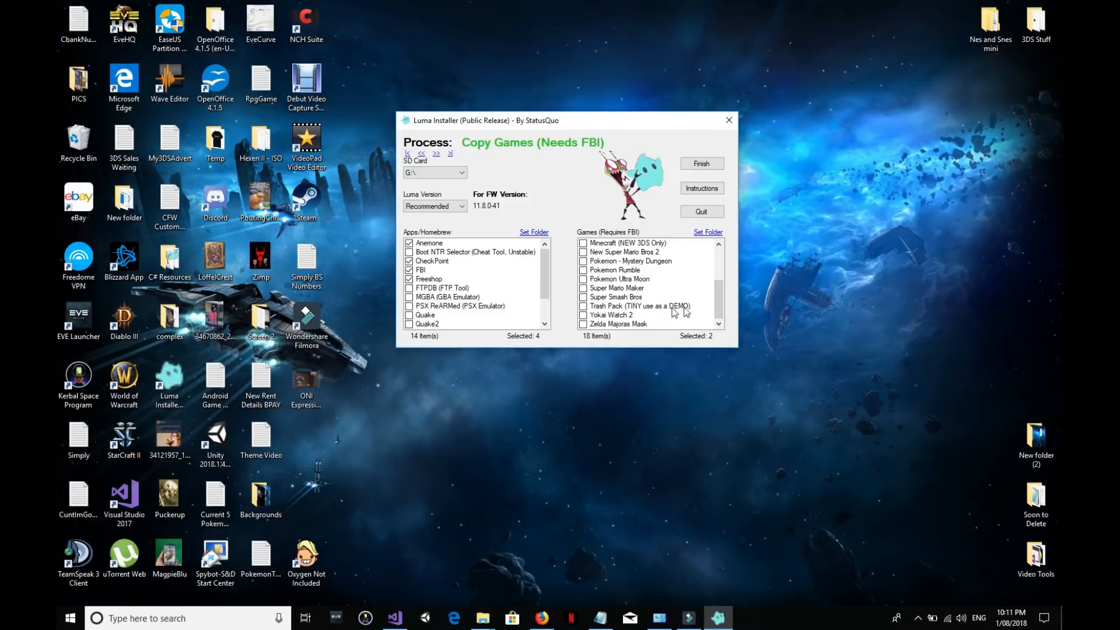
mouse_move(719, 302)
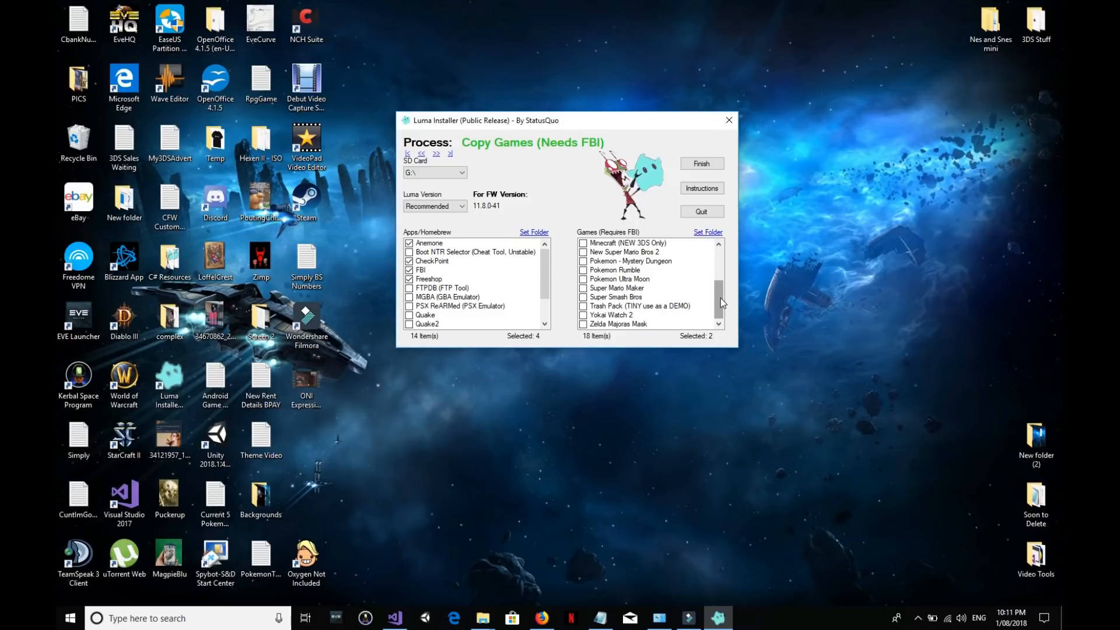
scroll("up", 3)
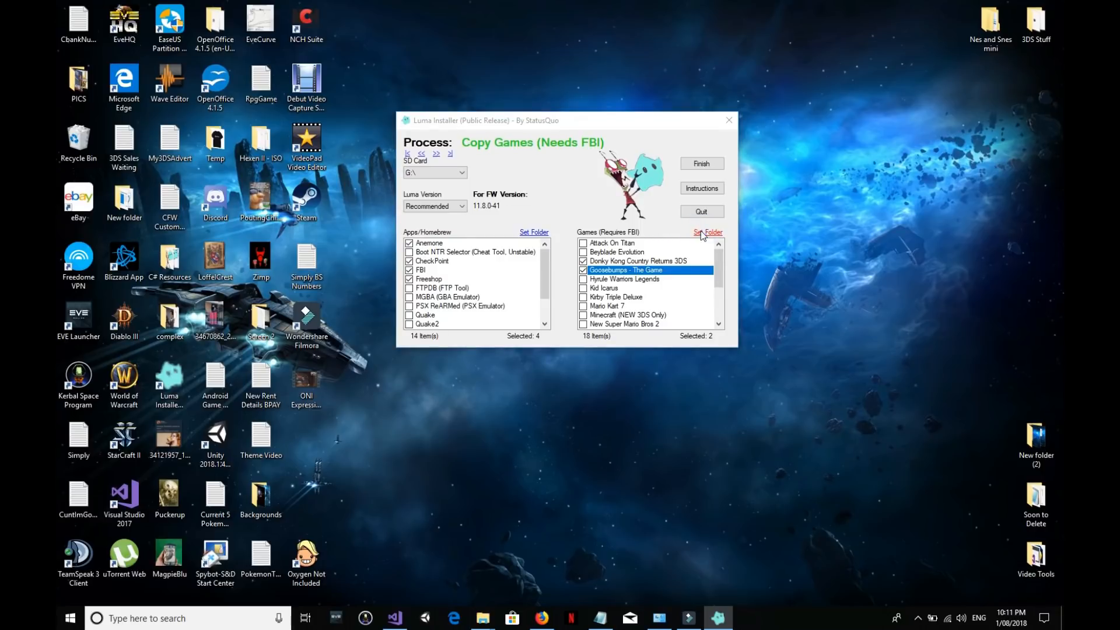
left_click(707, 232)
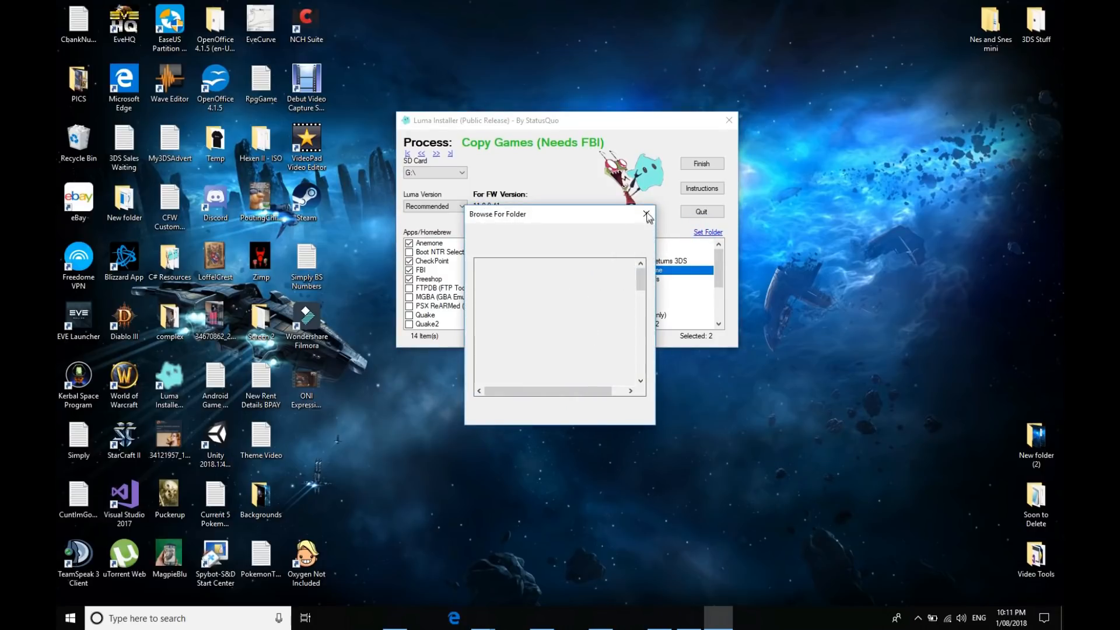
left_click(646, 215)
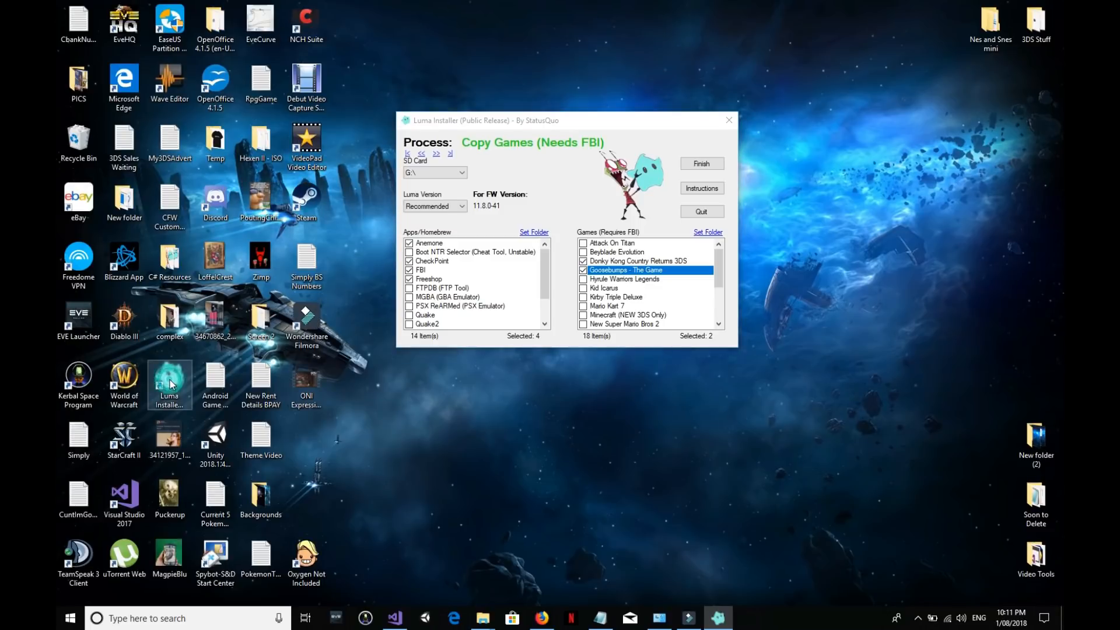
Step: From the Luma Installer shortcut's file location, browse into Games and Trash Pack, then back to Games
right_click(169, 384)
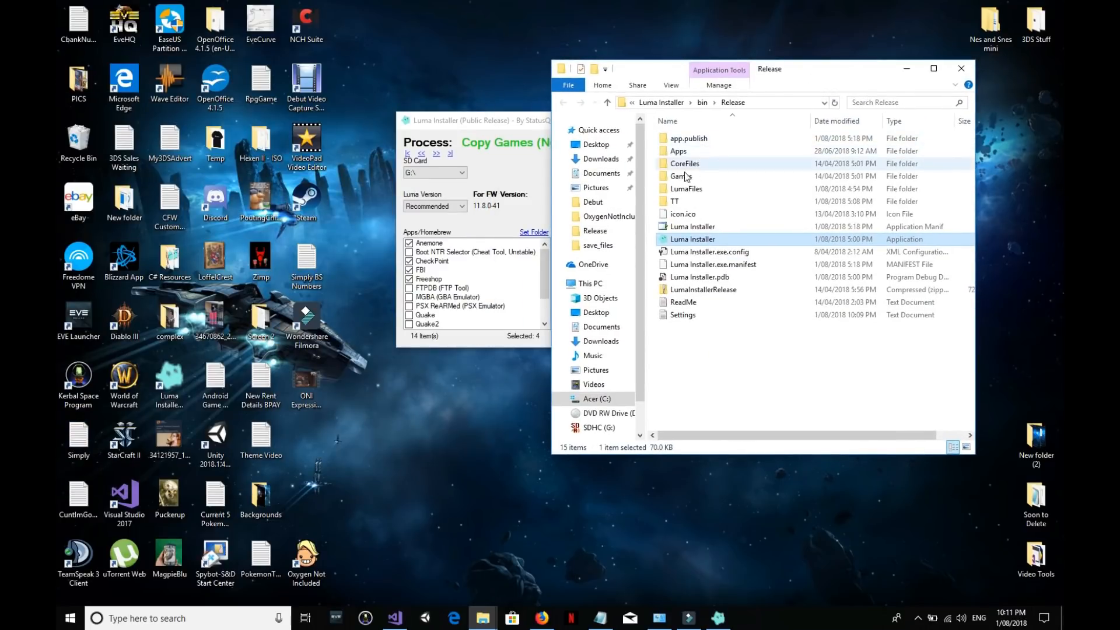
double_click(679, 176)
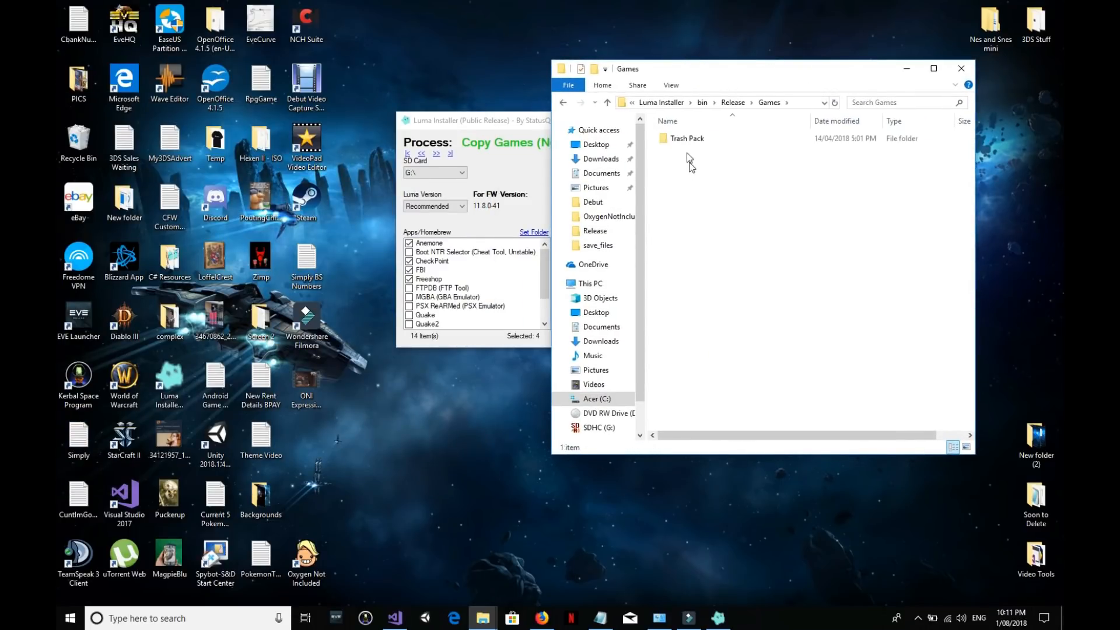
double_click(687, 137)
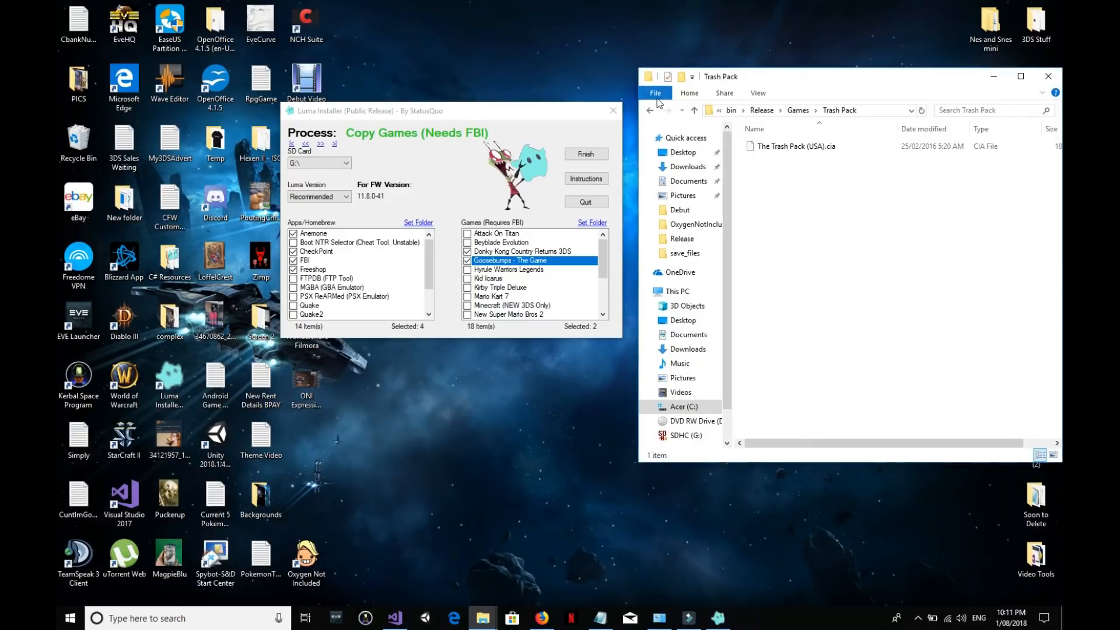
left_click(665, 110)
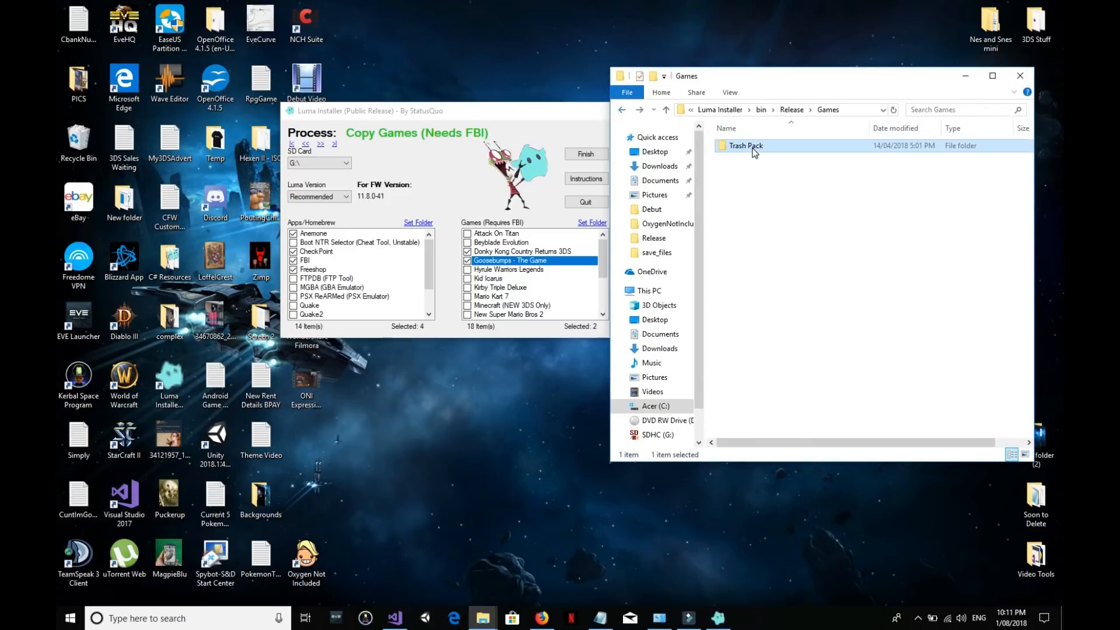
mouse_move(584, 117)
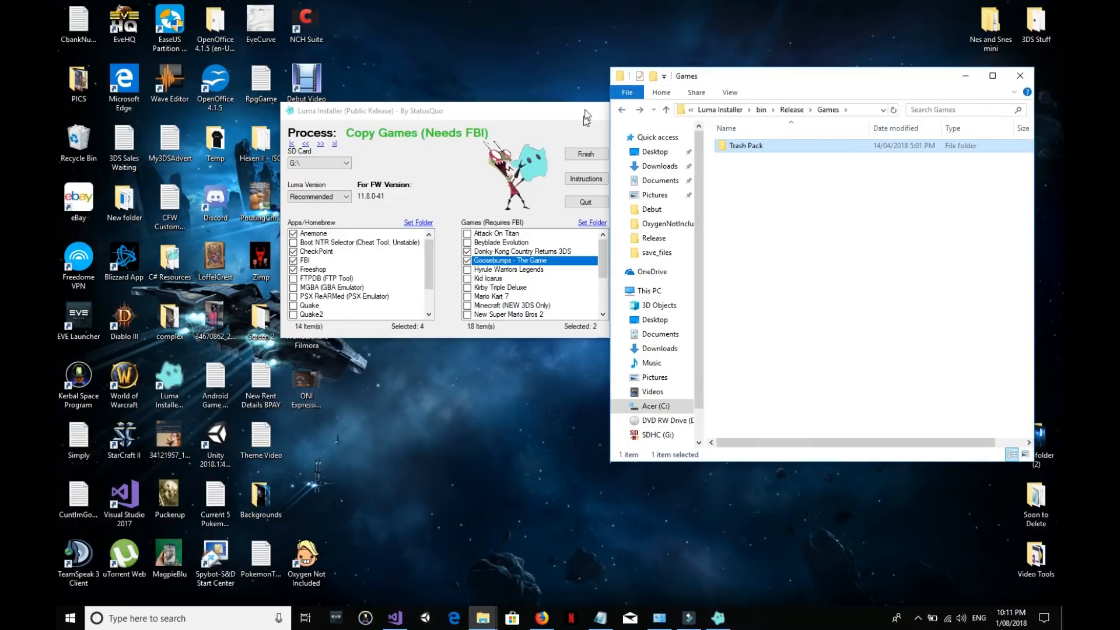
left_click(1020, 76)
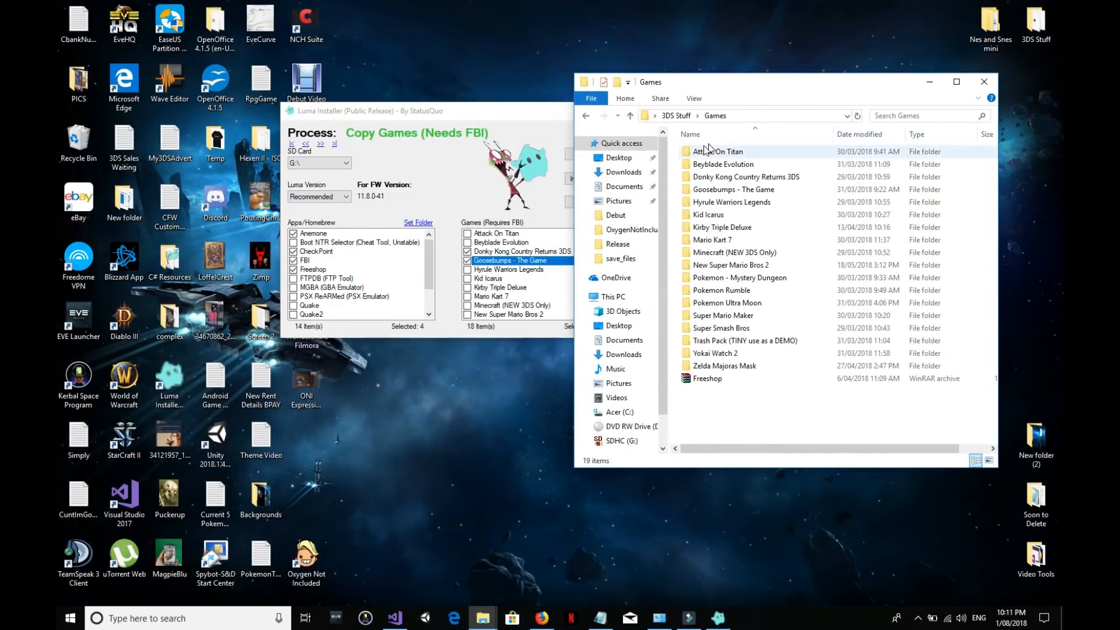
Step: Start renaming the Attack On T folder and relaunch Luma Installer to select it
left_click(717, 150)
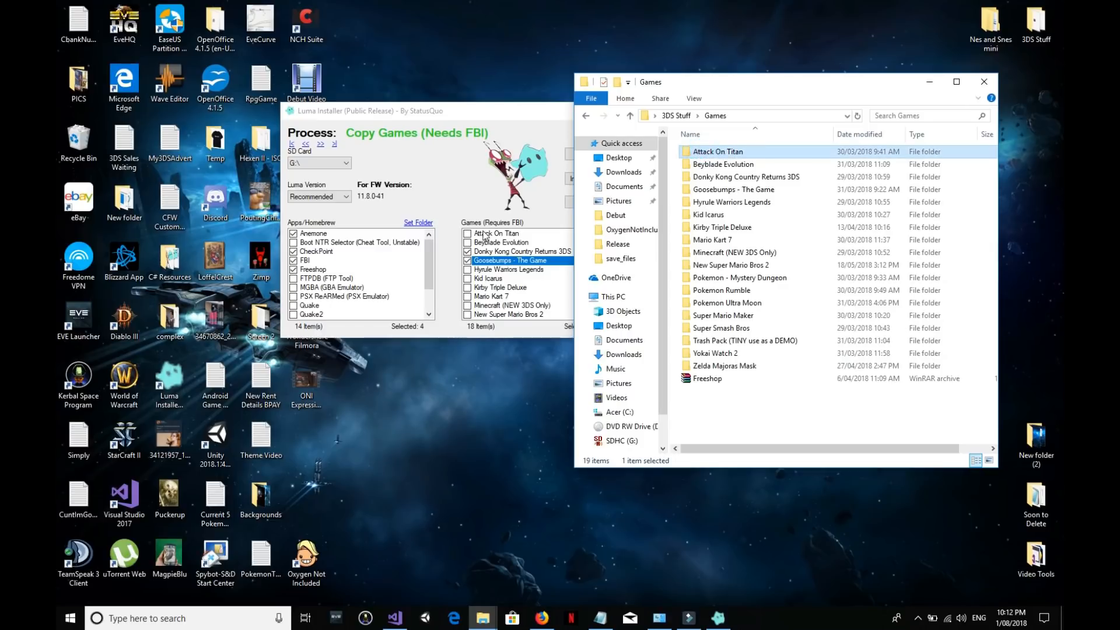
left_click(522, 251)
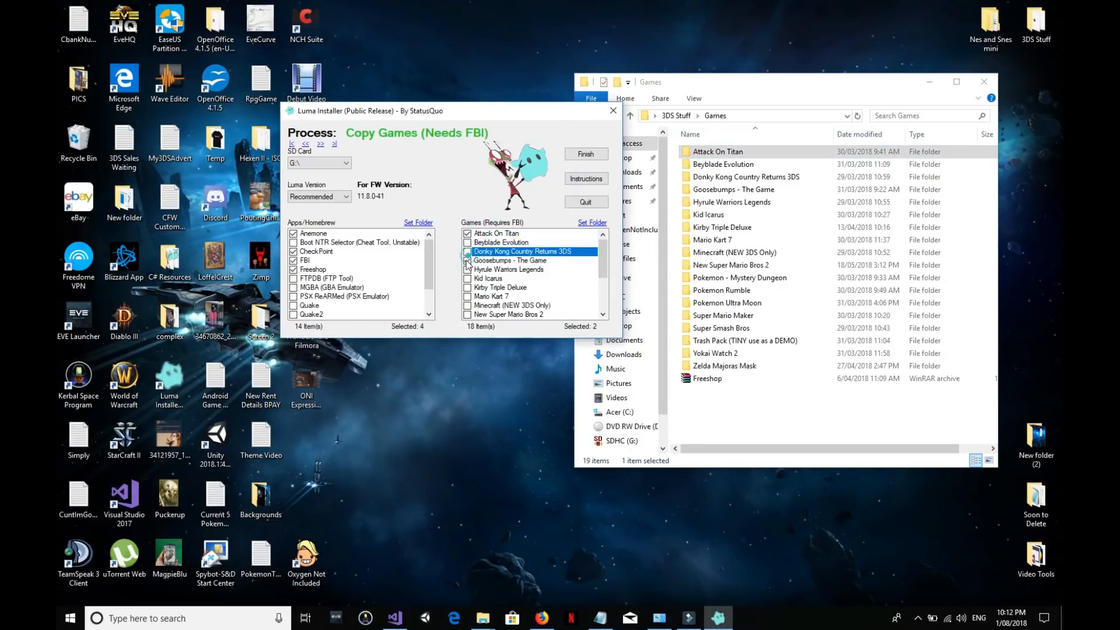
right_click(717, 152)
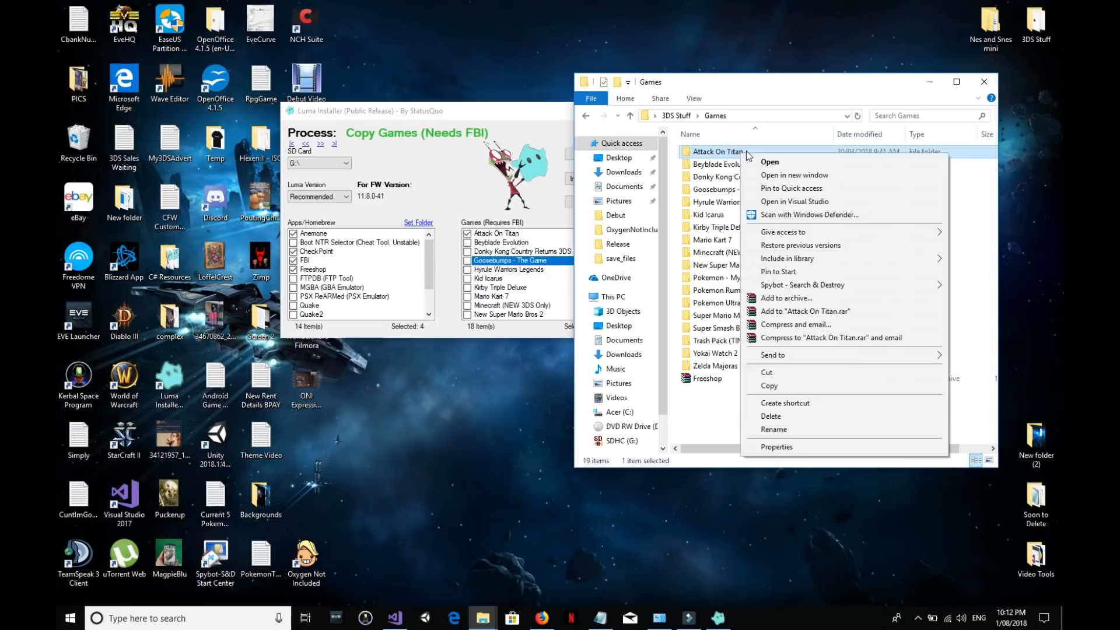
left_click(773, 429)
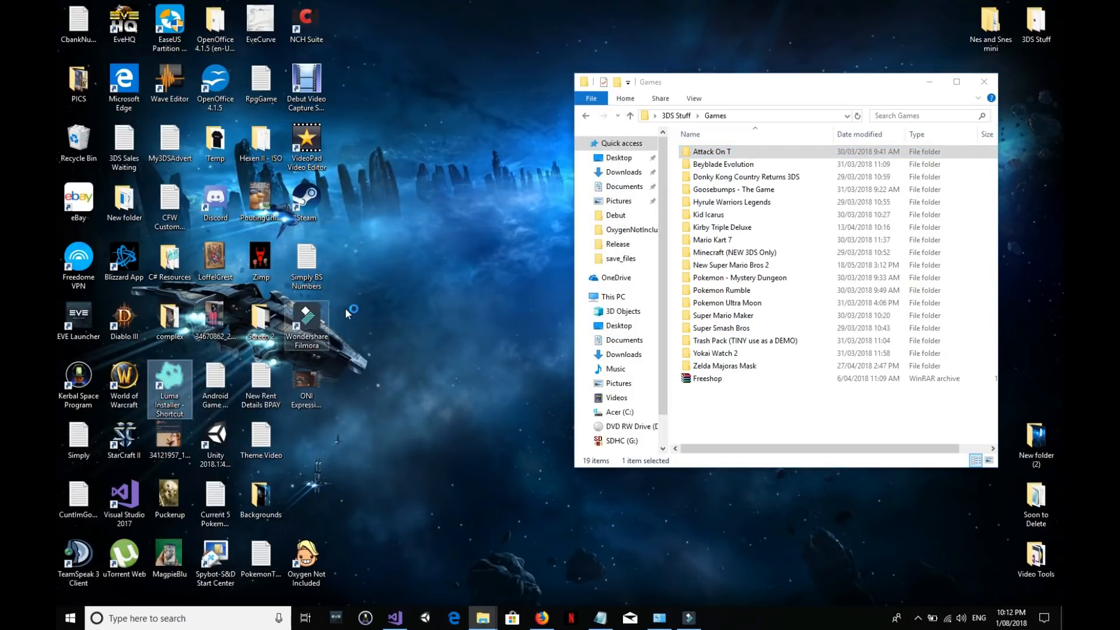
double_click(169, 388)
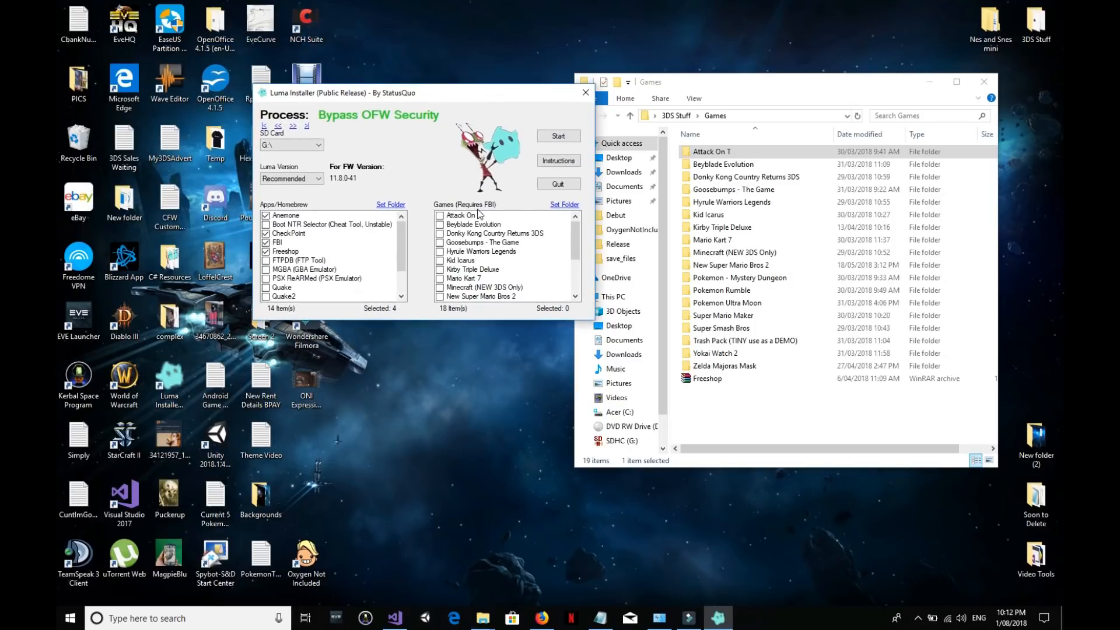
left_click(462, 215)
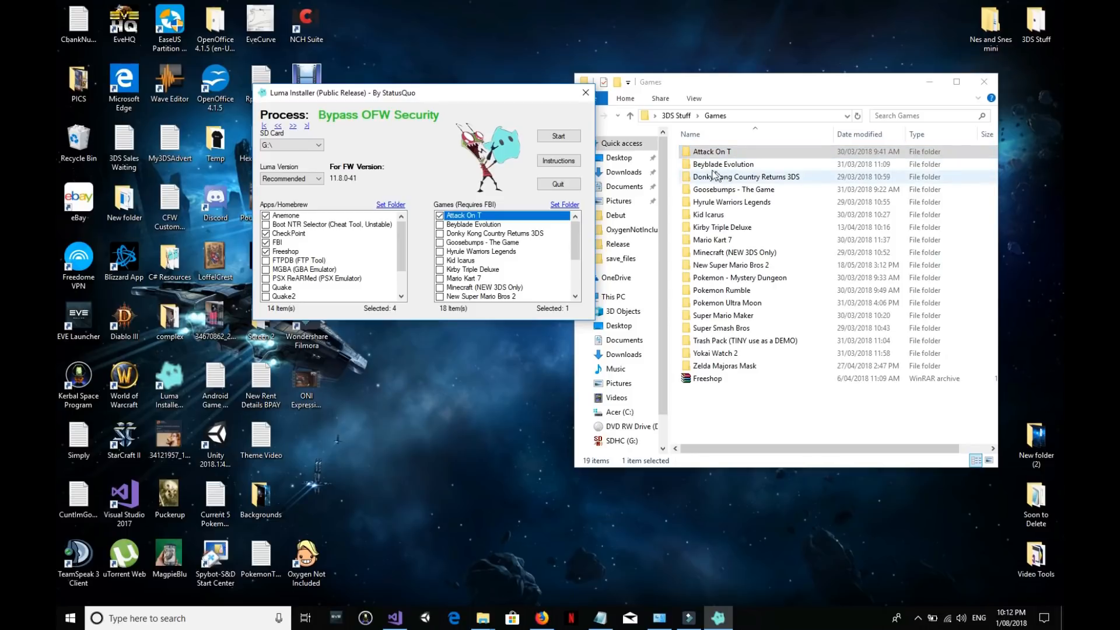
mouse_move(525, 278)
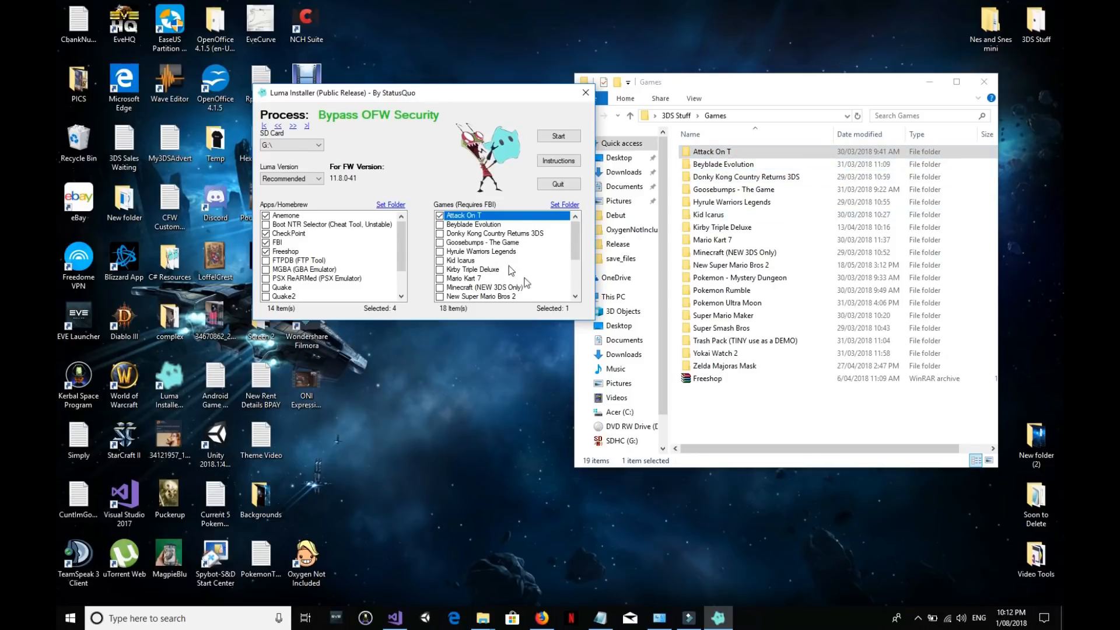
Step: Check the CIA file inside Attack On T, then rename the folder to Attack On Titan
left_click(711, 152)
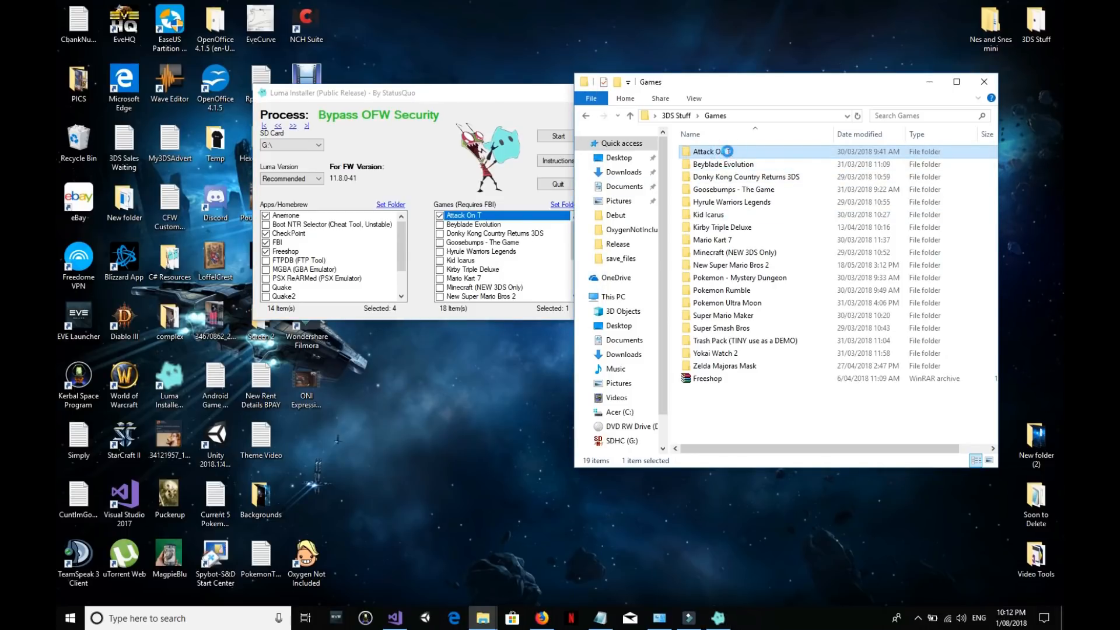
double_click(710, 152)
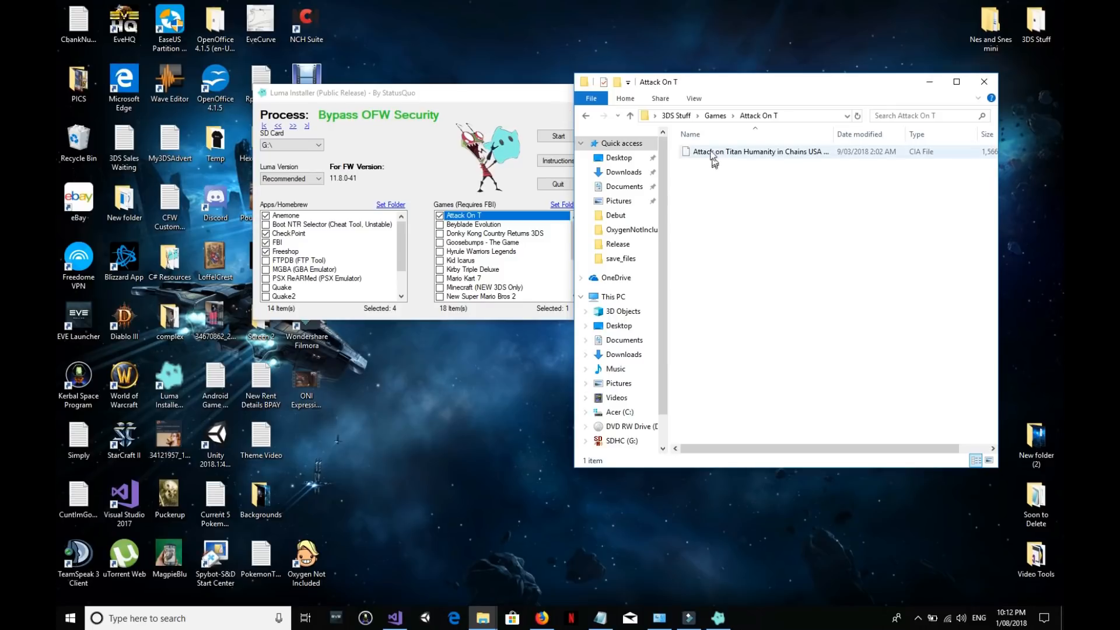
left_click(759, 174)
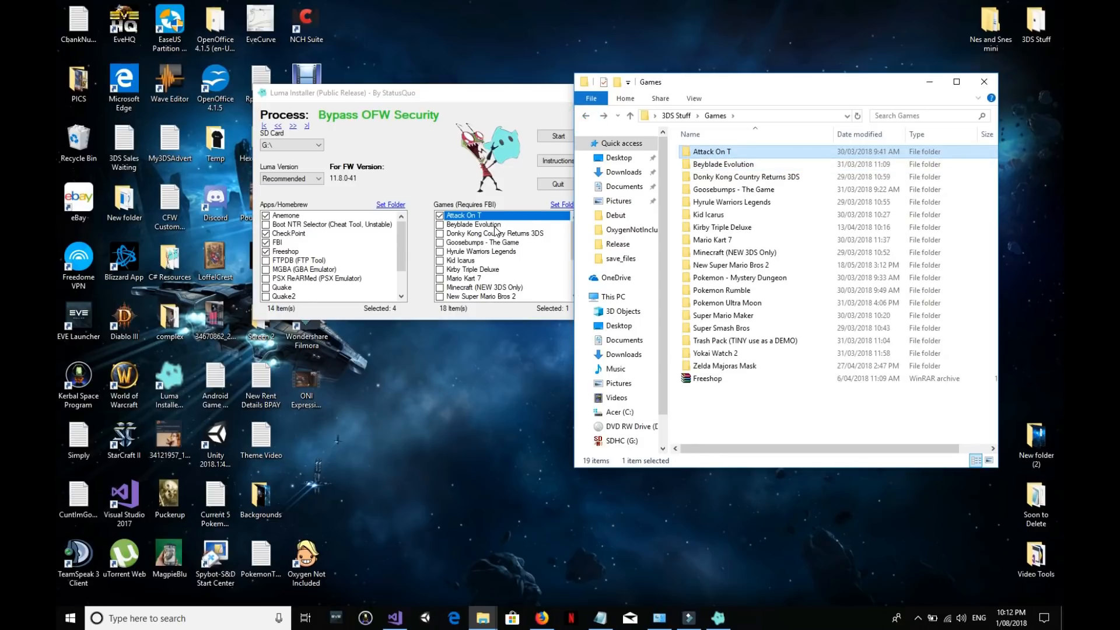
right_click(710, 151)
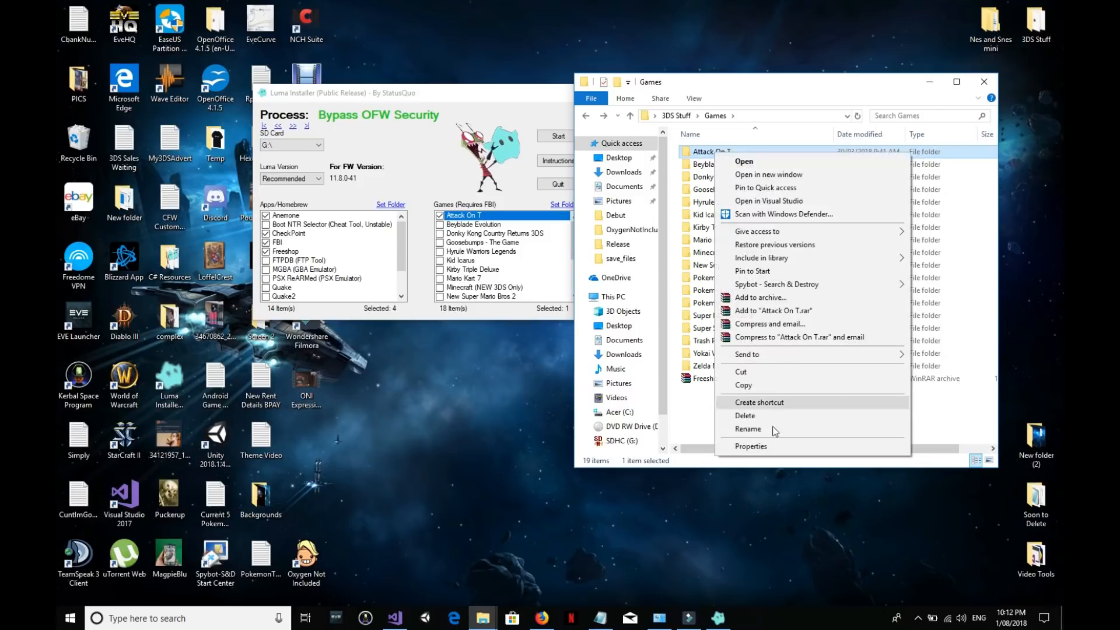
left_click(747, 429)
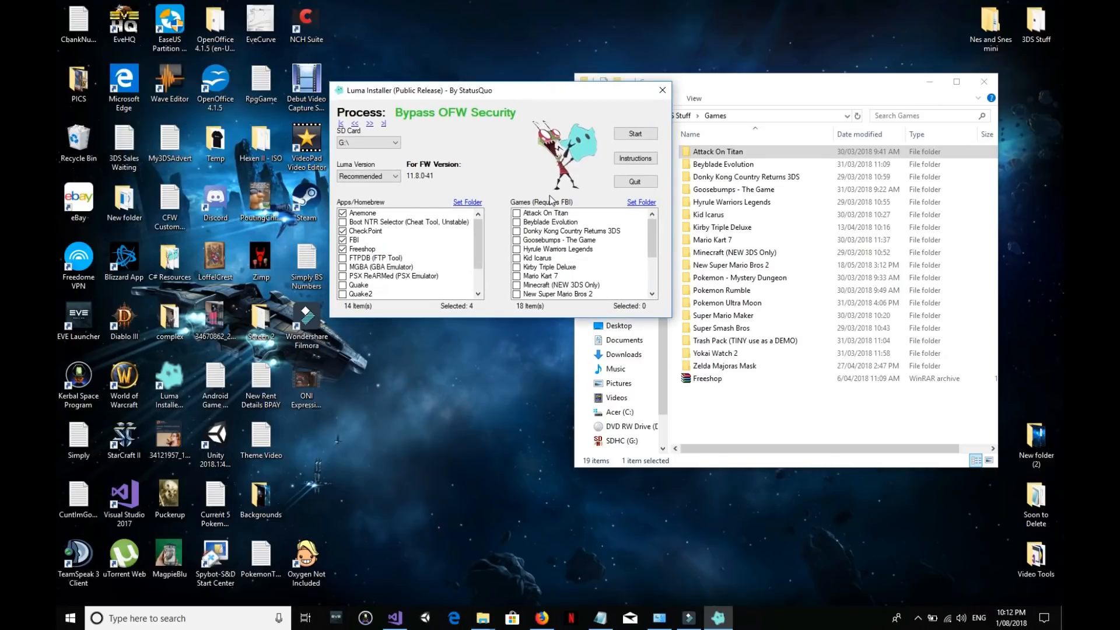
Step: Check New Super Mario Bros 2 in the Games list and advance to Copy Games (Needs FBI)
scroll("down", 3)
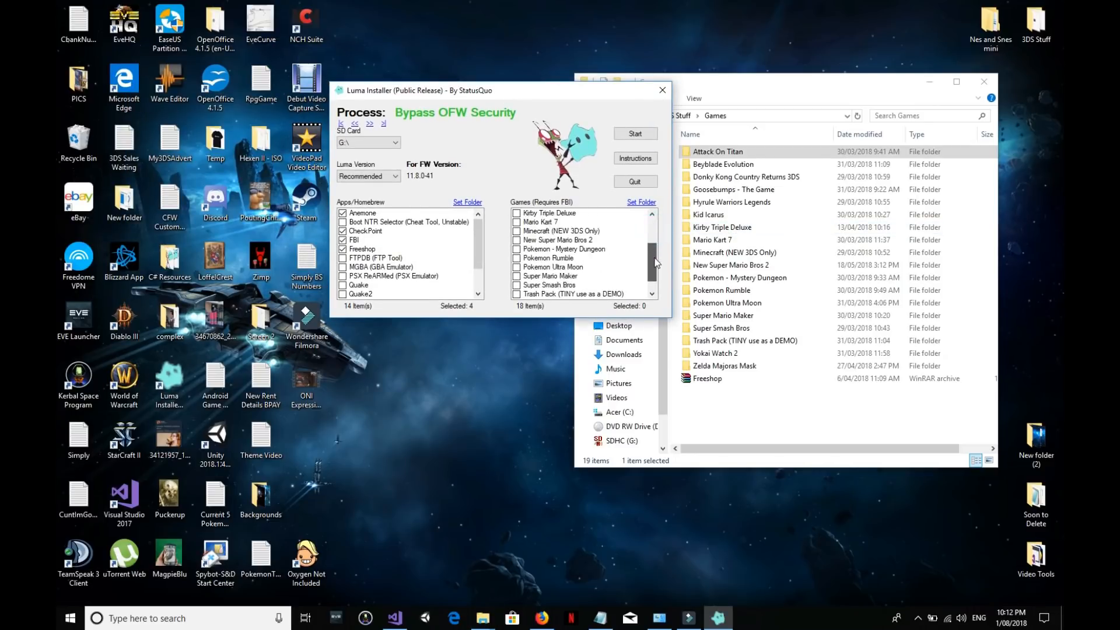
scroll("down", 3)
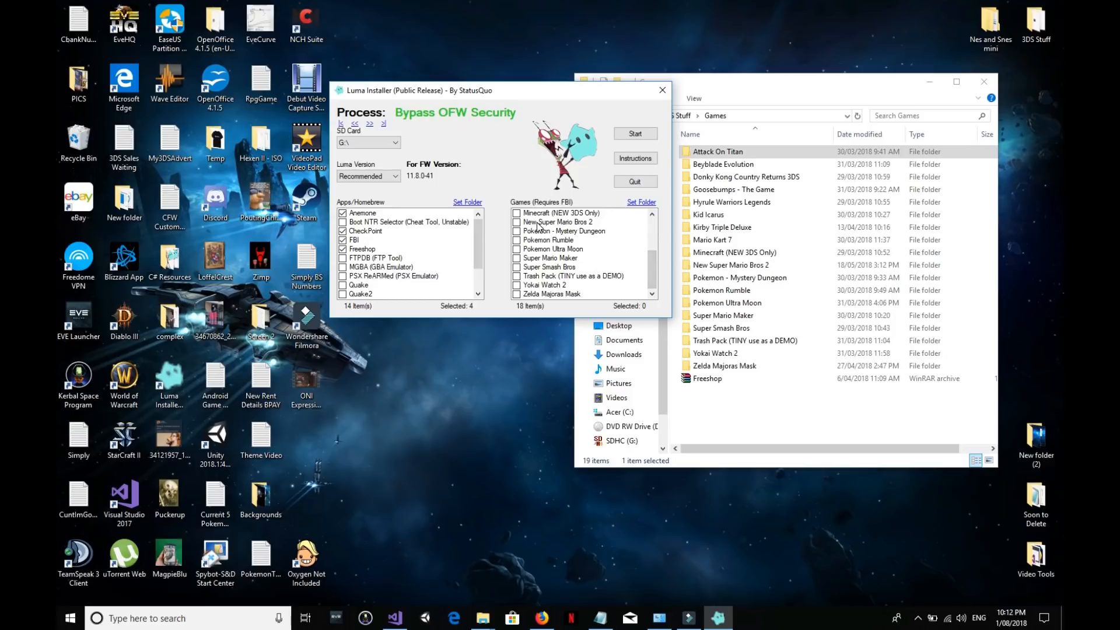
left_click(517, 222)
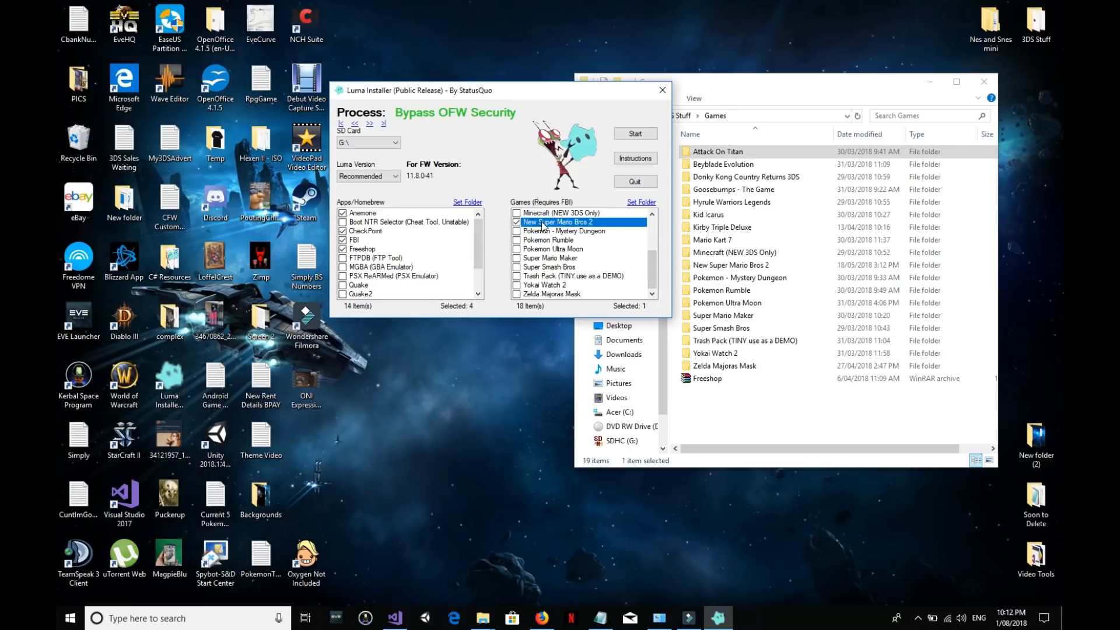
mouse_move(568, 203)
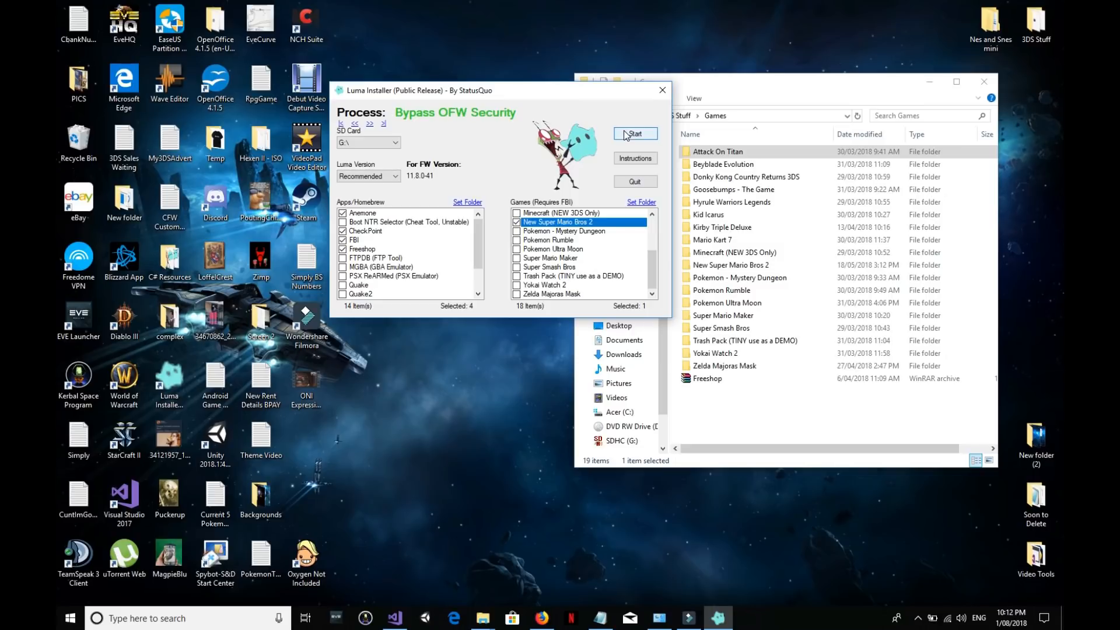
mouse_move(371, 133)
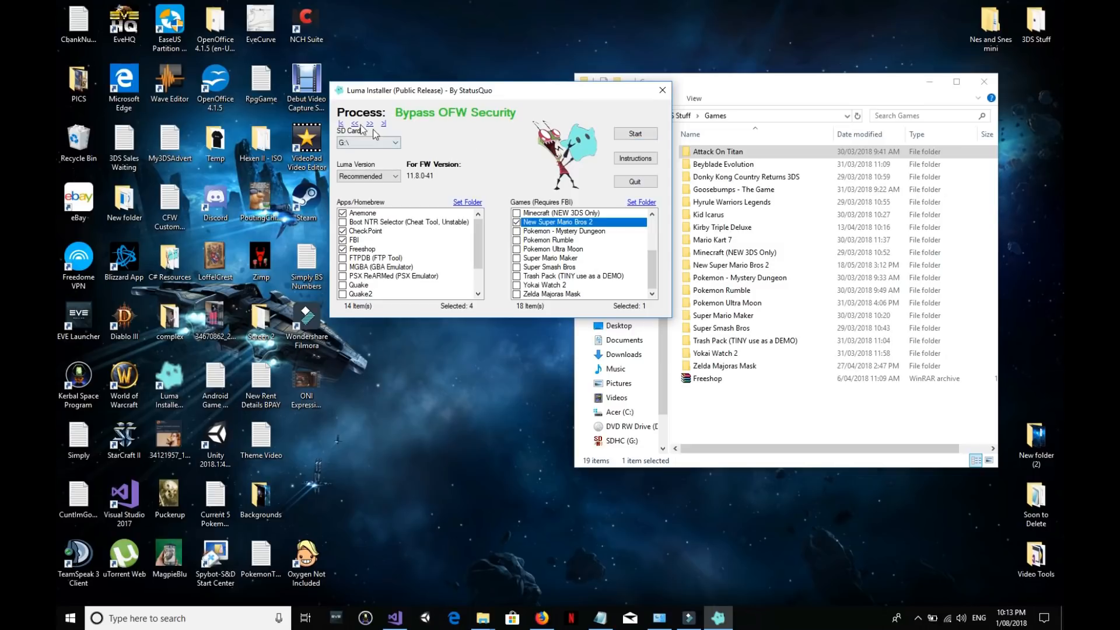
left_click(384, 122)
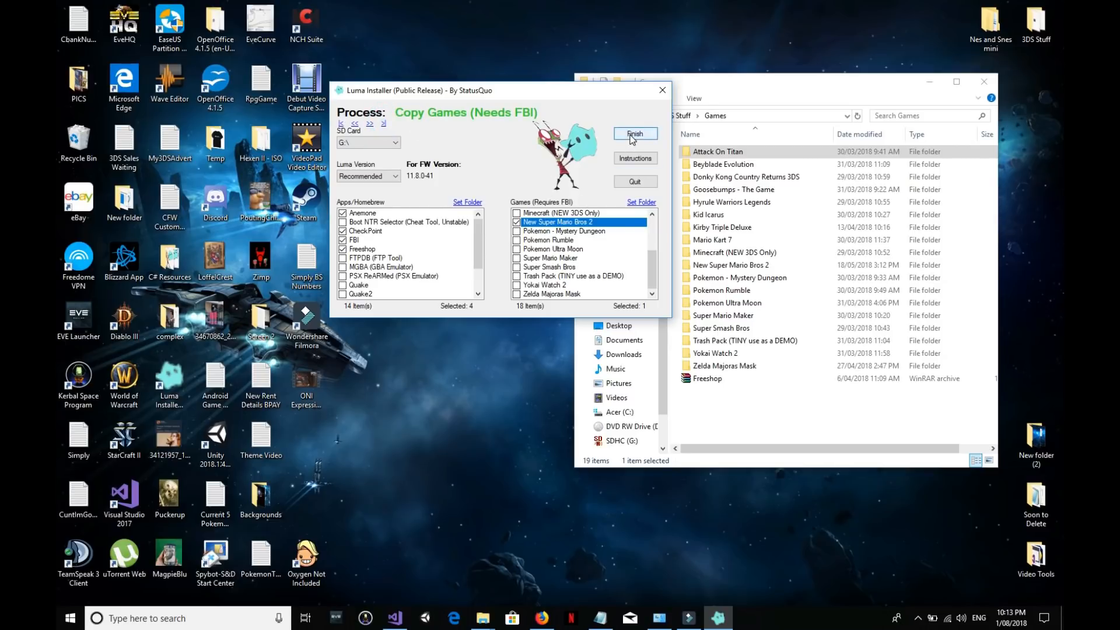
Step: Click Finish to start copying New Super Mario Bros 2 to the SD card
left_click(634, 134)
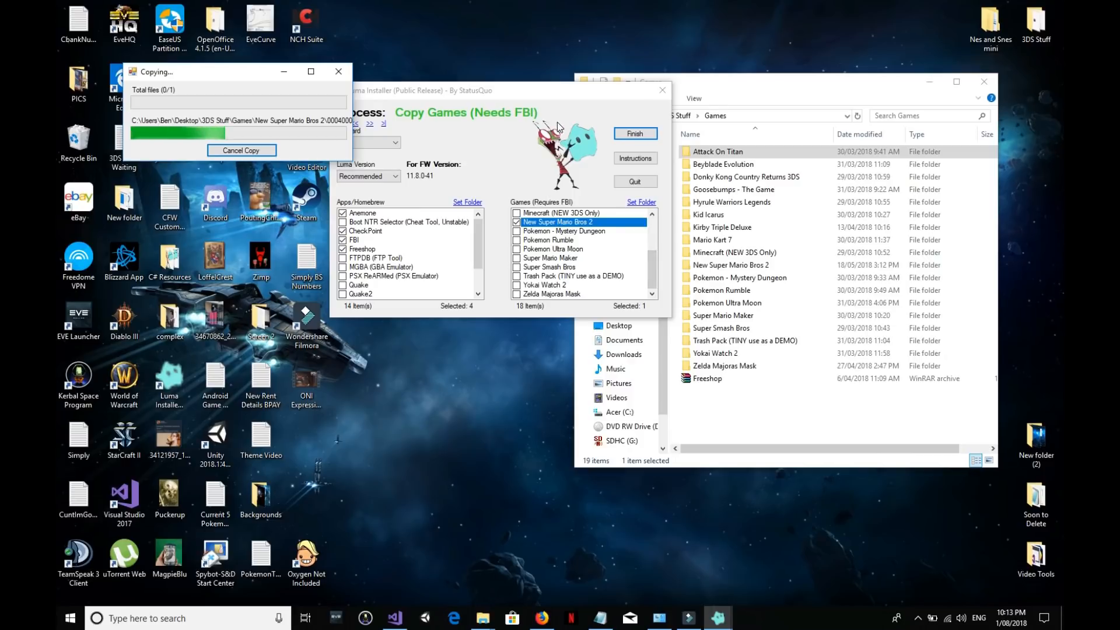
mouse_move(562, 124)
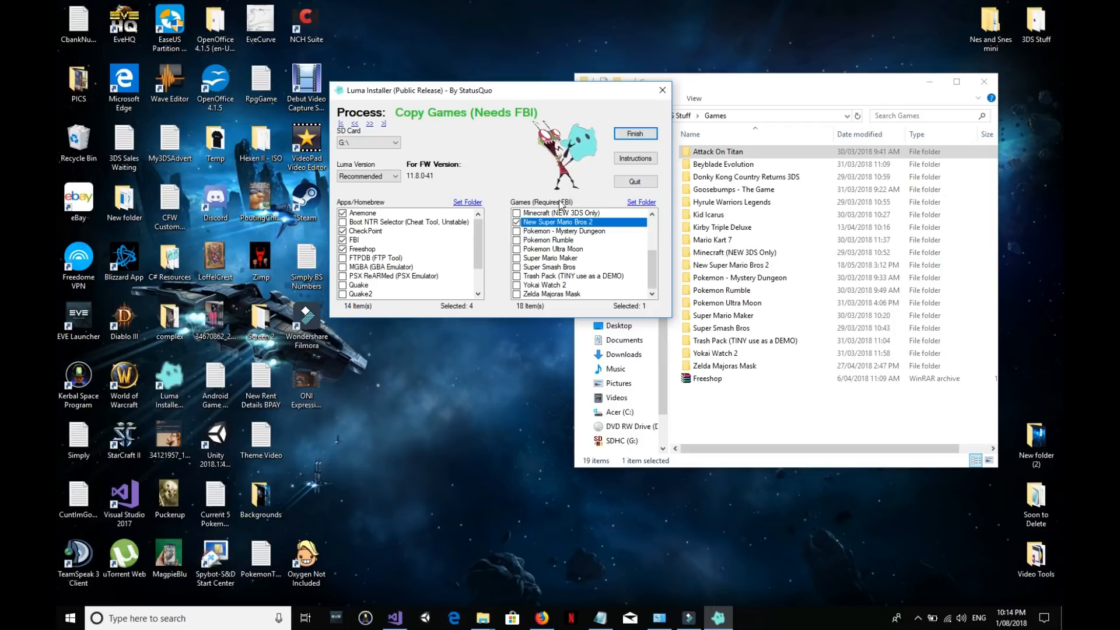
mouse_move(520, 198)
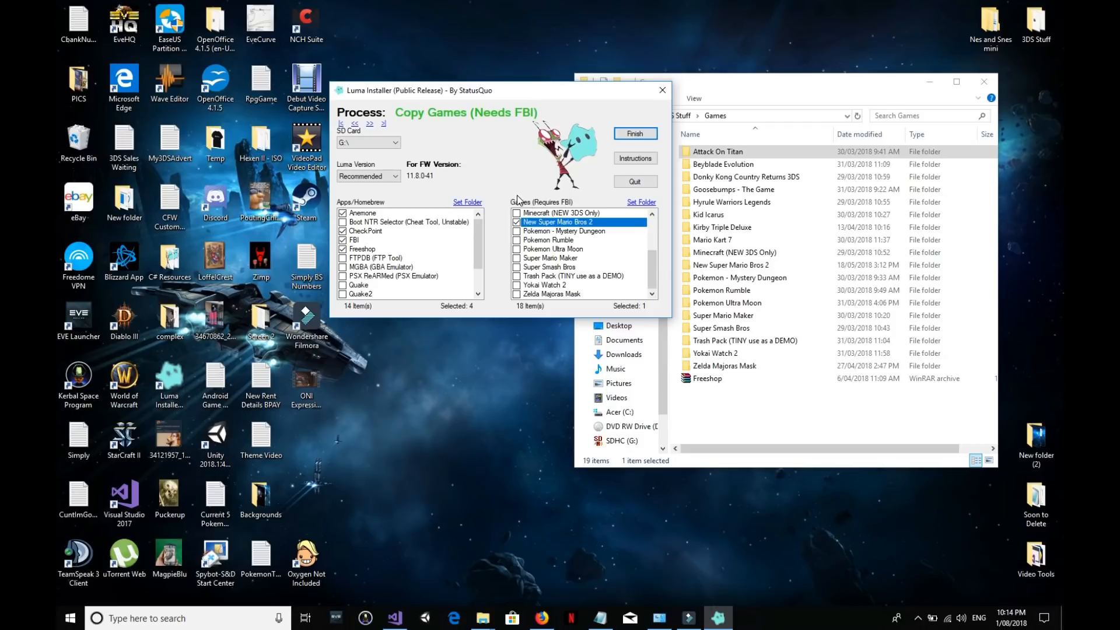
mouse_move(478, 173)
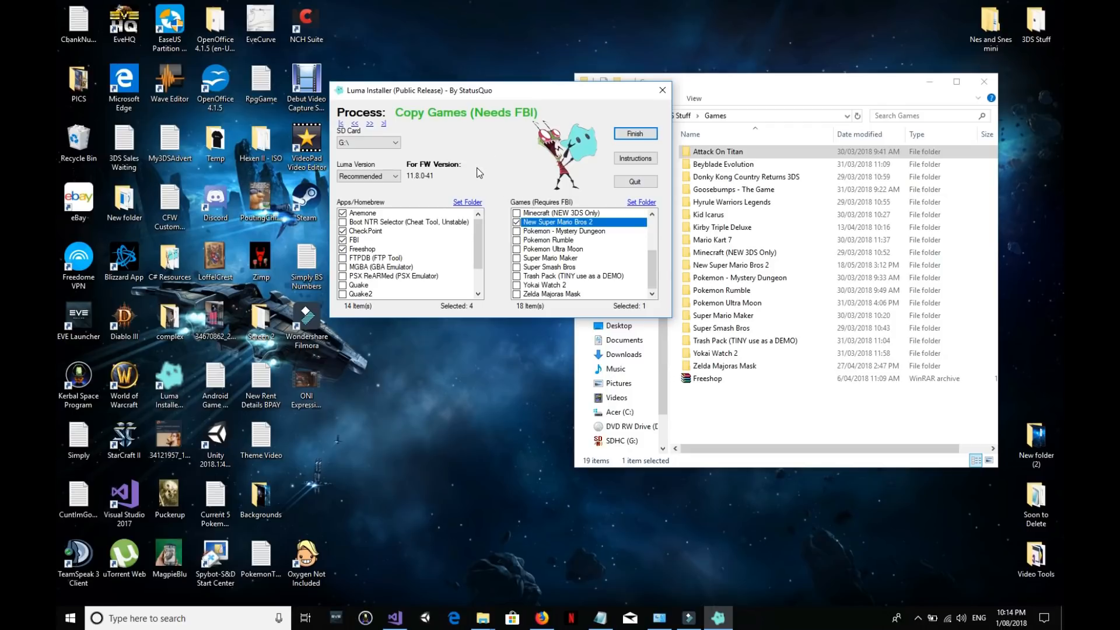
Step: Install the New Super Mario Bros 2 CIA in FBI and accept the HOME Menu's new software notice
left_click(368, 142)
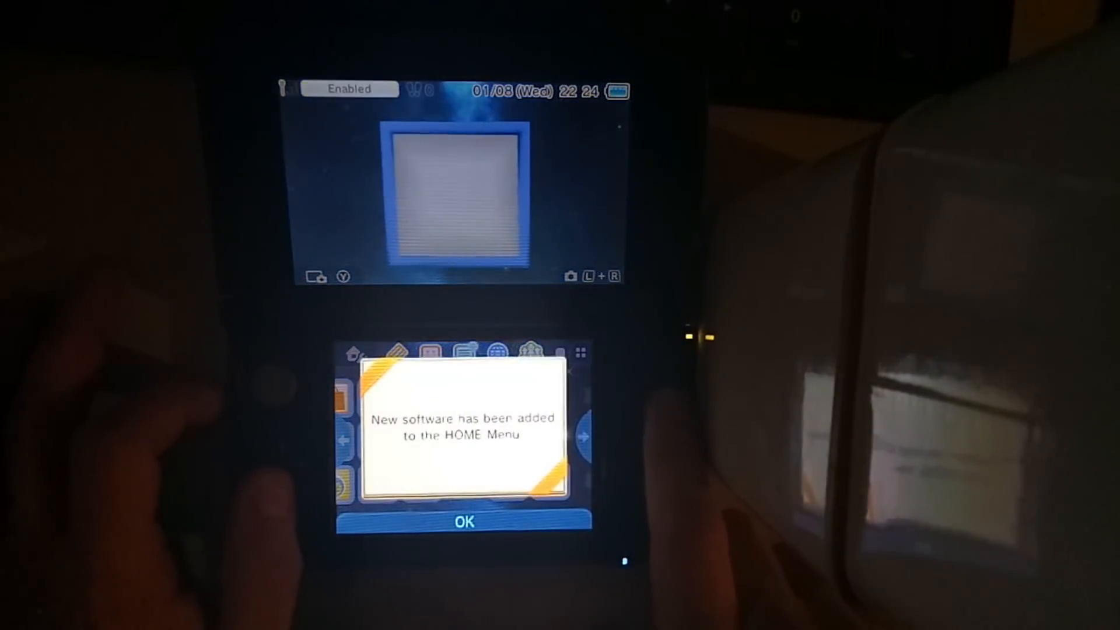
left_click(462, 521)
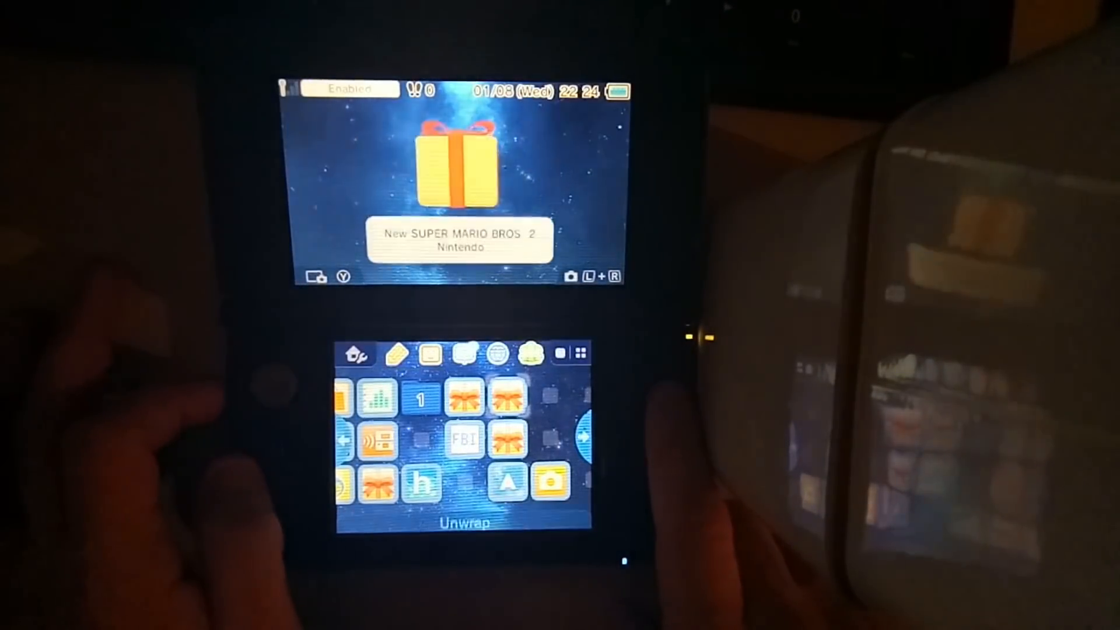